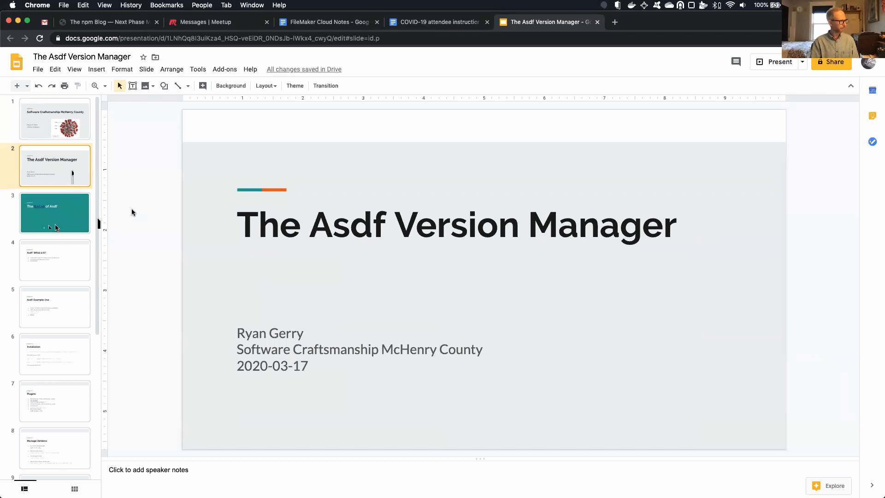
Show the opening Software Craftsmanship slide, The Asdf Version Manager slide, then The Ballad of Asdf slide.
click(55, 119)
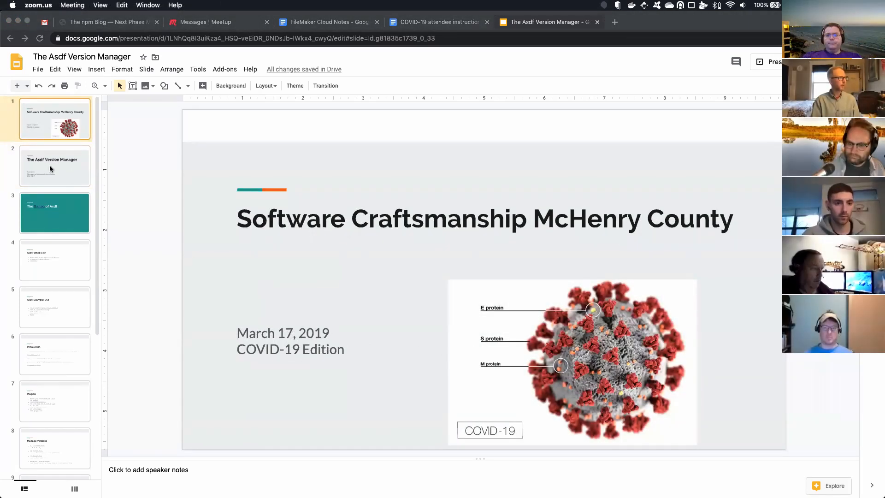
click(54, 166)
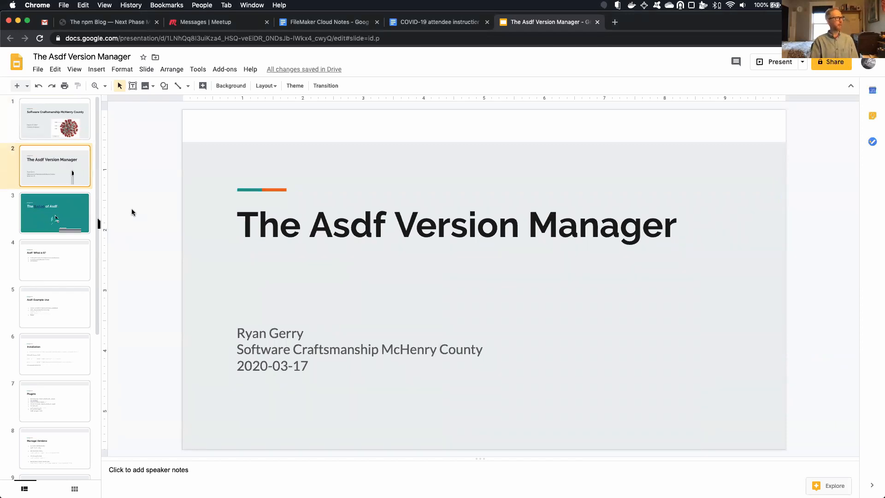
click(54, 212)
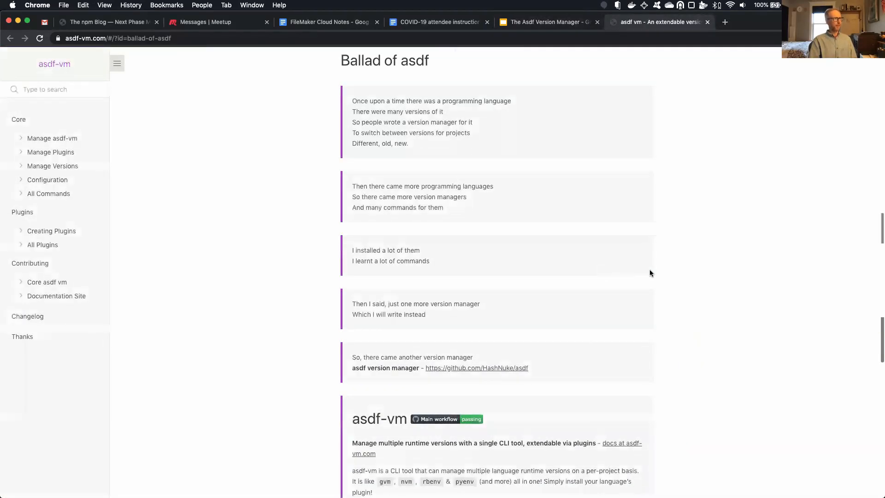
mouse_move(727, 277)
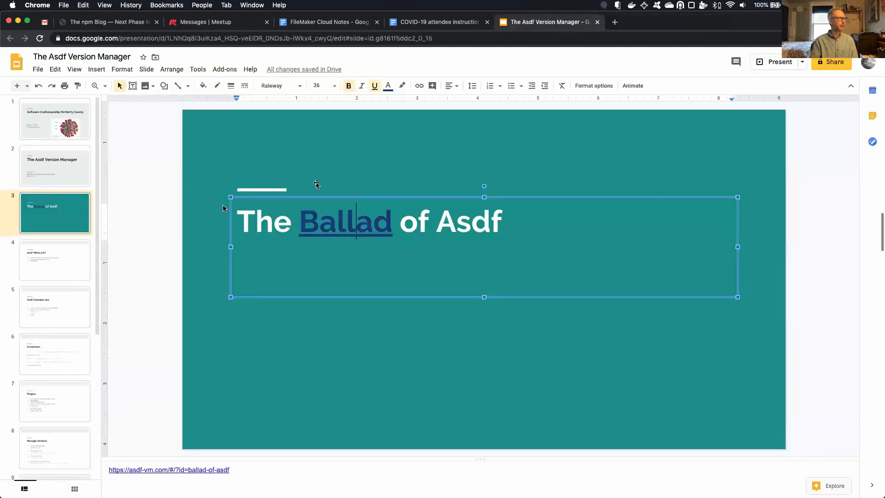
Present the Asdf: What is it? slide, then move to the Asdf: Example Use slide.
click(55, 260)
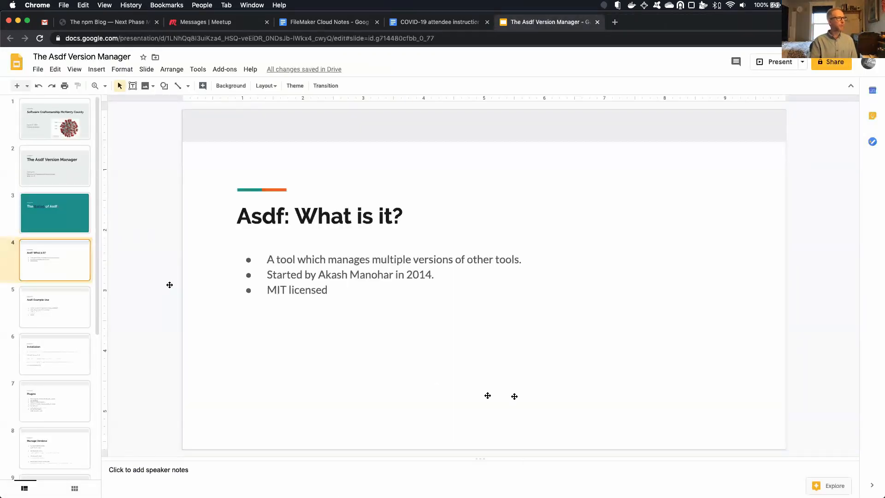
drag(633, 331, 633, 411)
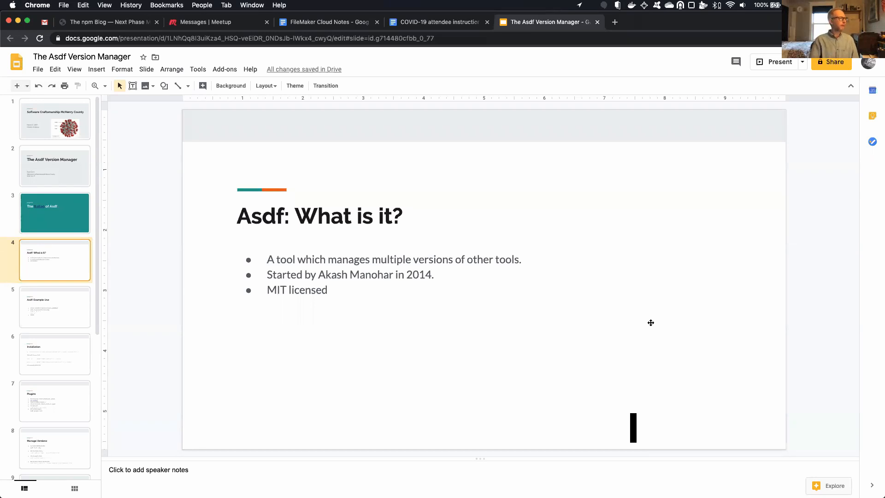
click(56, 307)
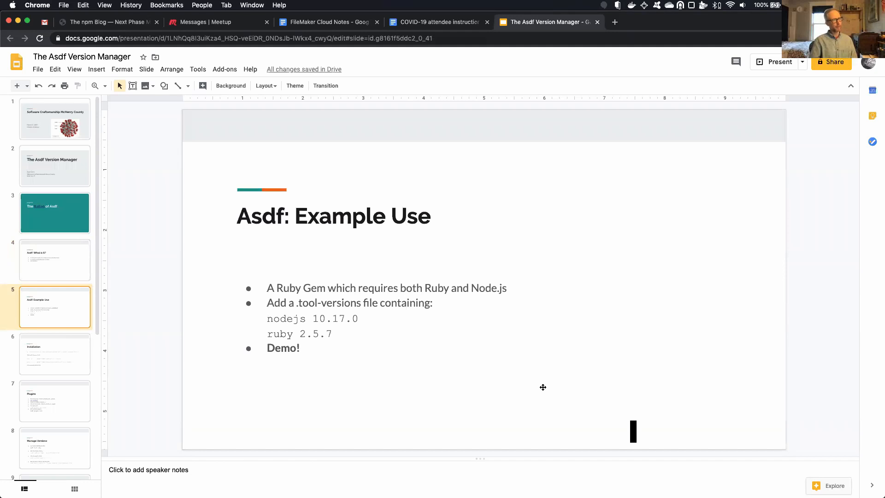
triple_click(299, 334)
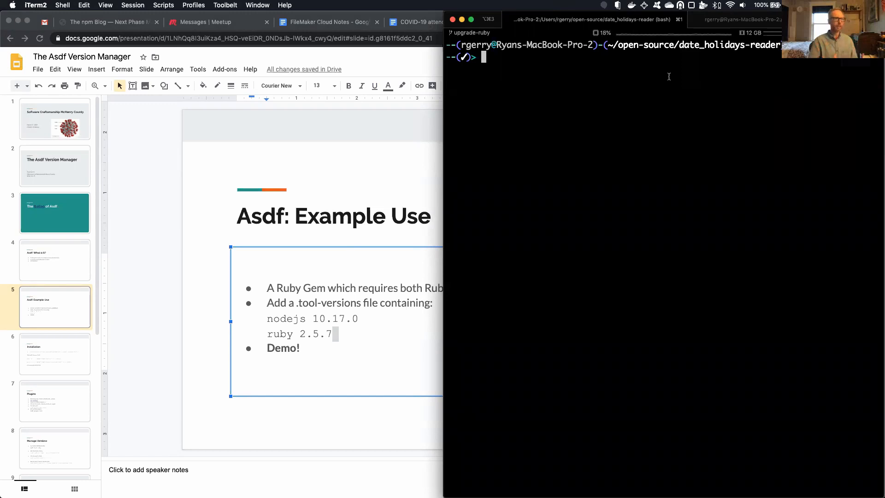
mouse_move(664, 71)
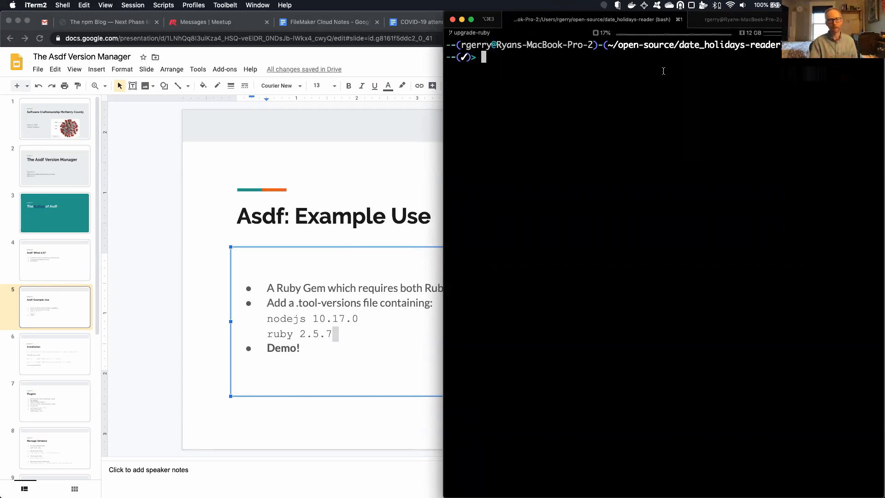
mouse_move(614, 197)
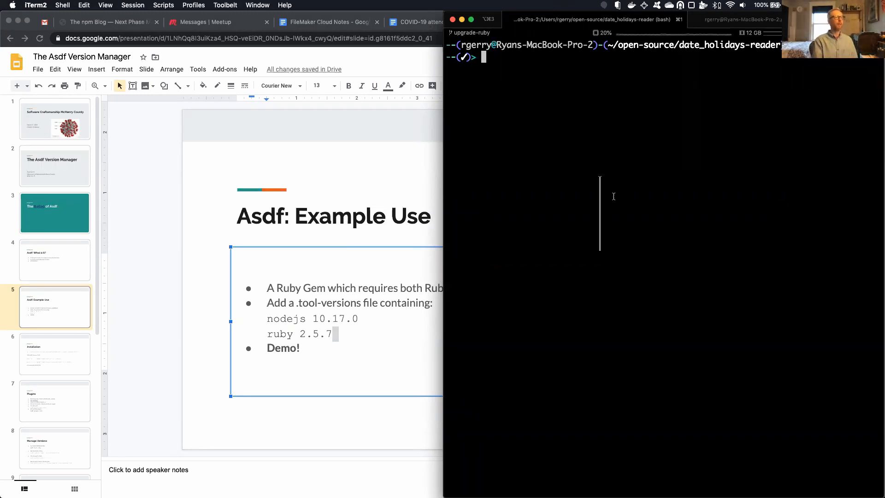
Show the project's .tool-versions and confirm node -v and ruby -v report 10.17.0 and 2.5.7.
text(cat .tool-versions)
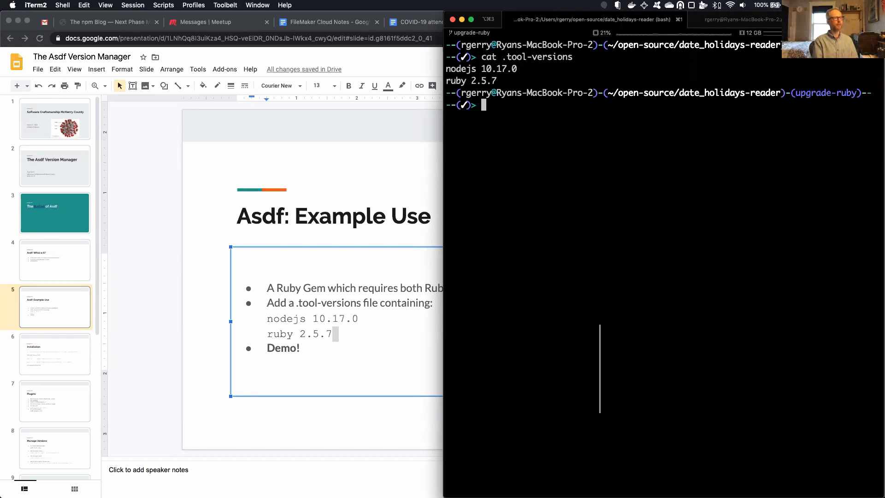
text(node -v)
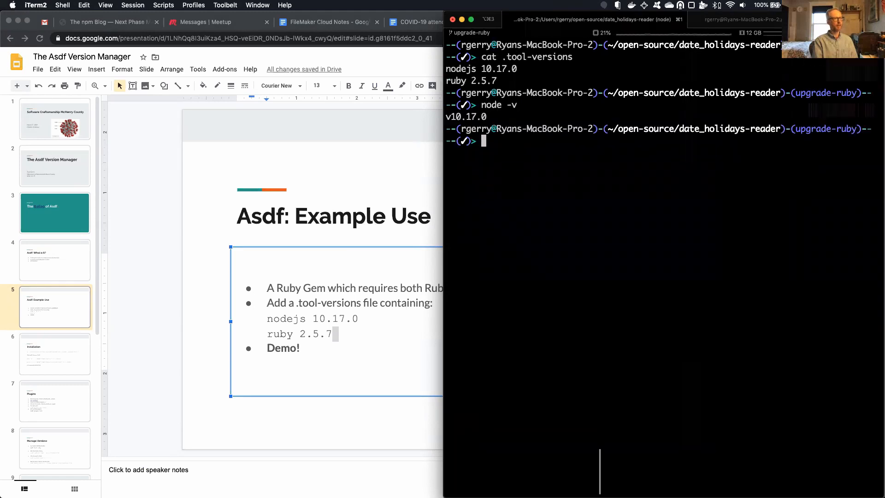
text(ruby -v)
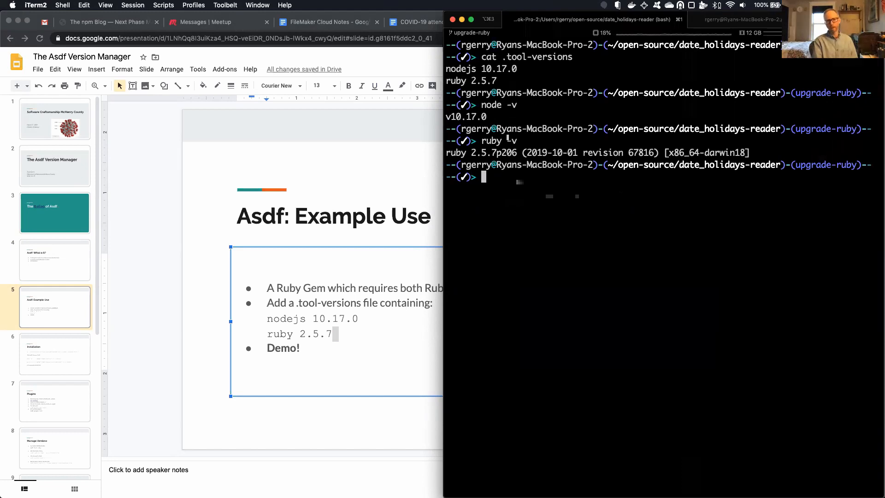
Change to the home directory and confirm node 12.2.0 and ruby 2.7.0 there.
text(cd)
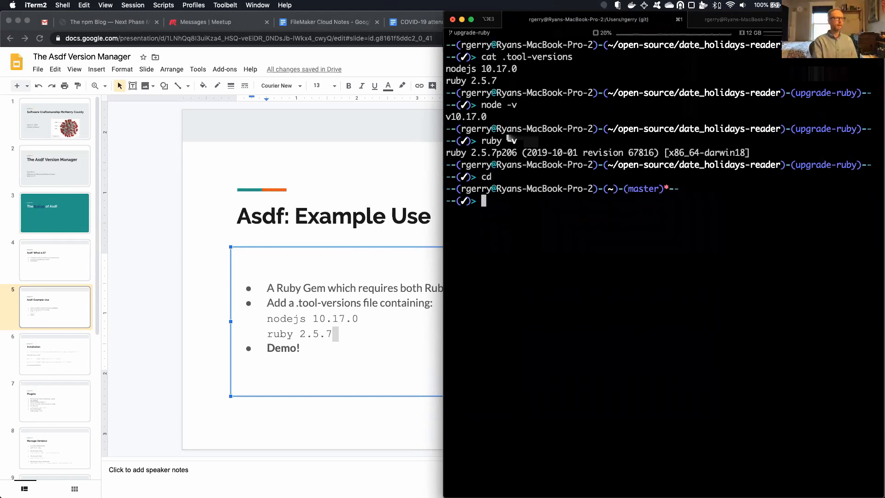
text(ode -v)
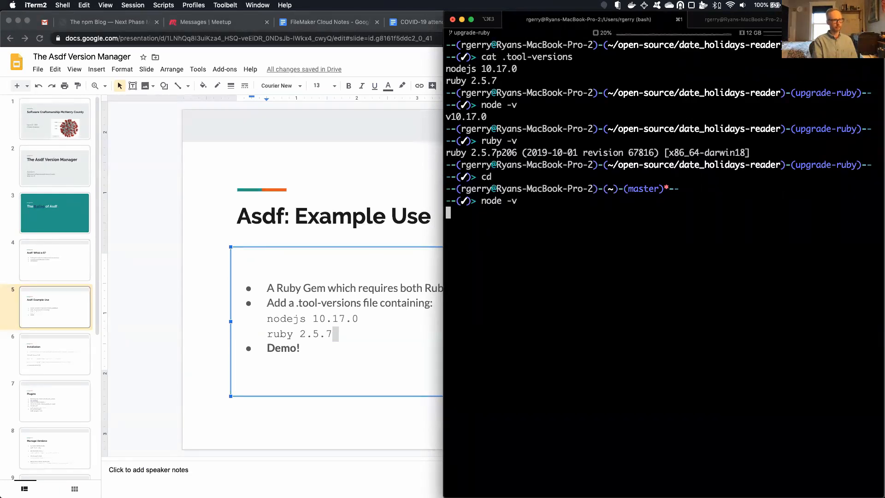
text(ruby -v)
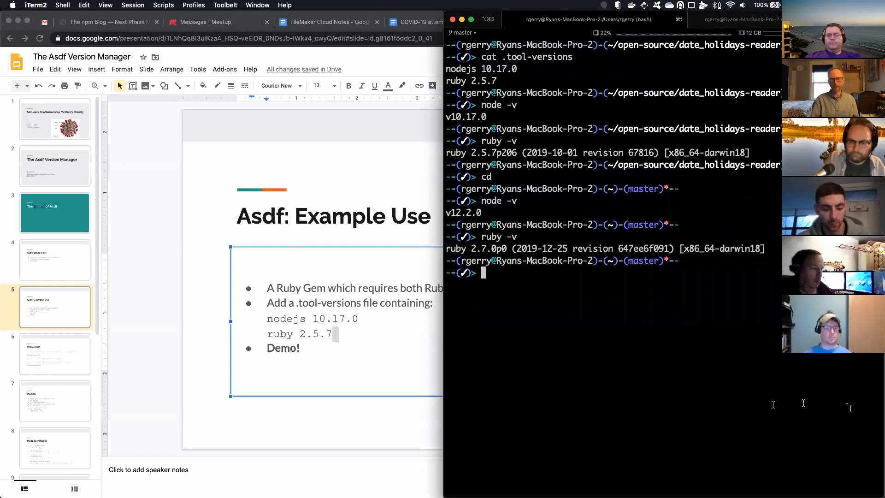
mouse_move(849, 406)
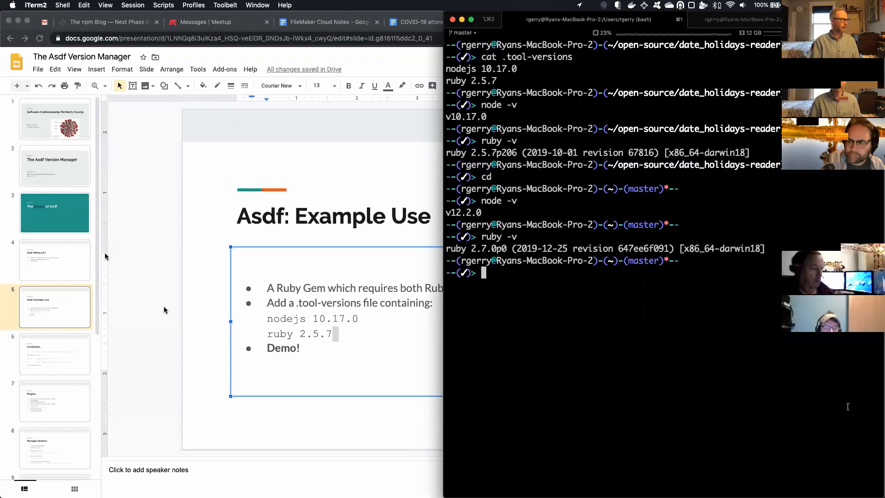
mouse_move(197, 259)
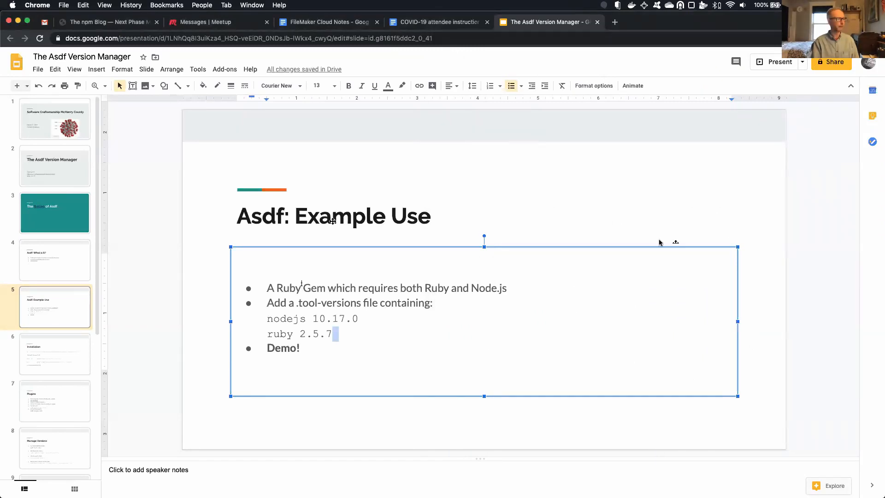
Show the Installation slide, then the Plugins slide.
click(55, 354)
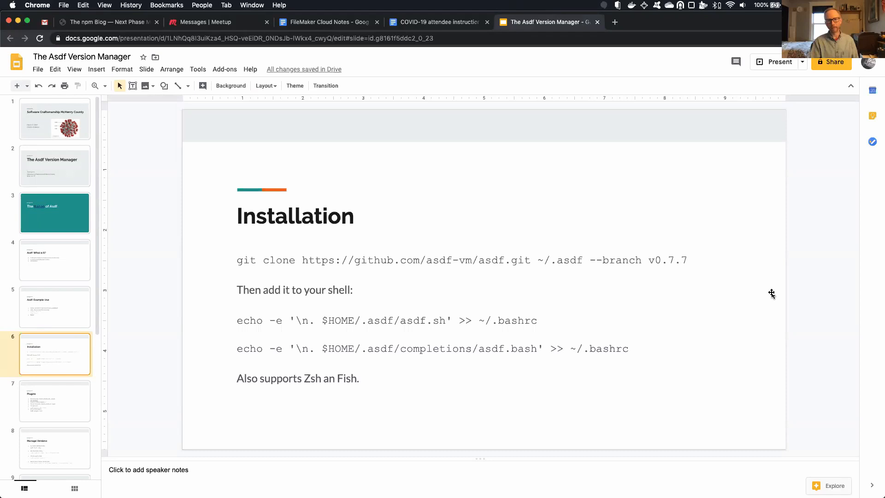
mouse_move(80, 400)
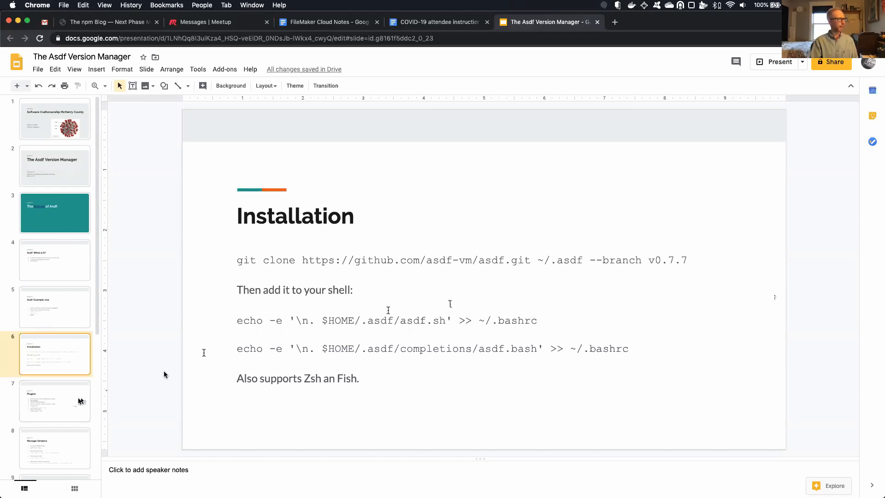
click(55, 401)
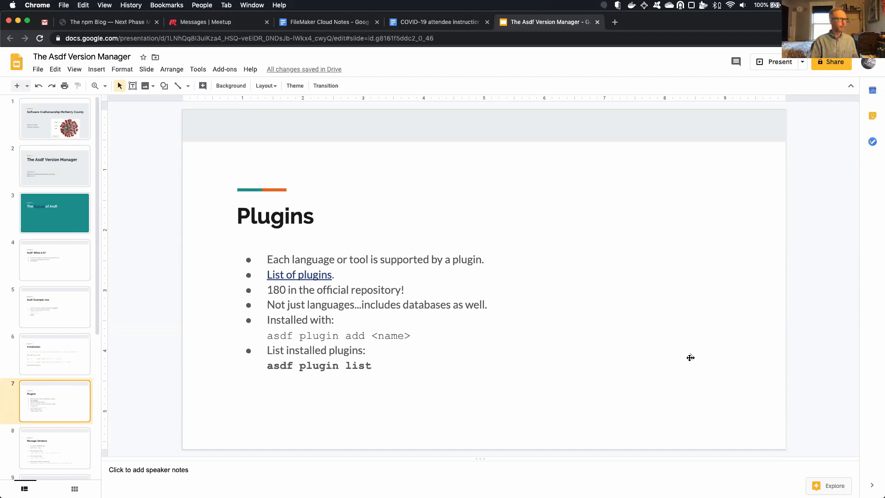
Follow the 'List of plugins' link, scroll through the asdf-vm Plugin List table, and return to the deck.
click(298, 275)
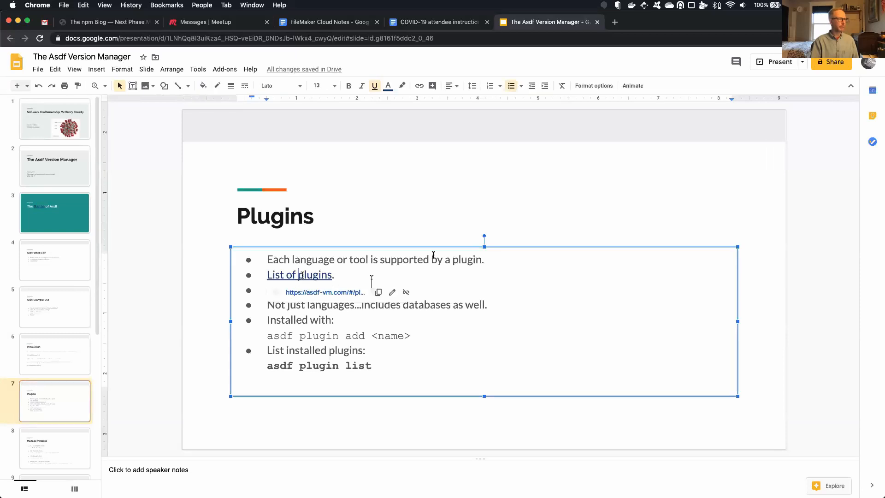
click(298, 275)
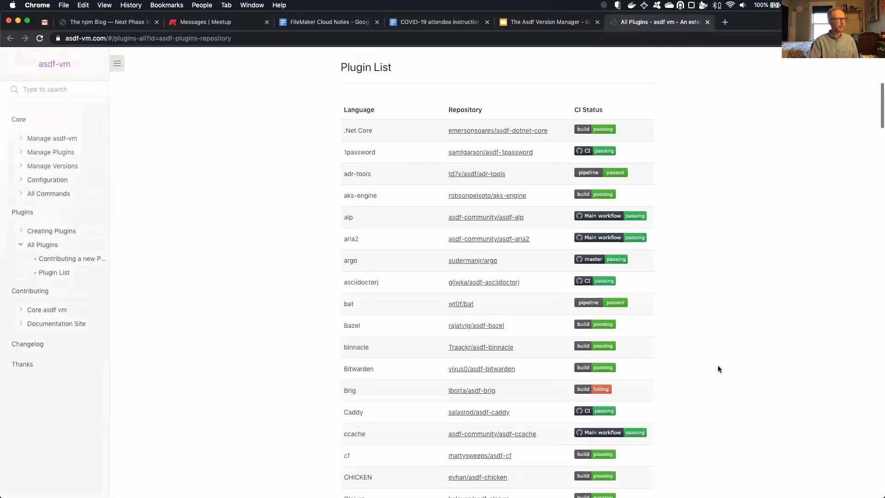
scroll(down, 3)
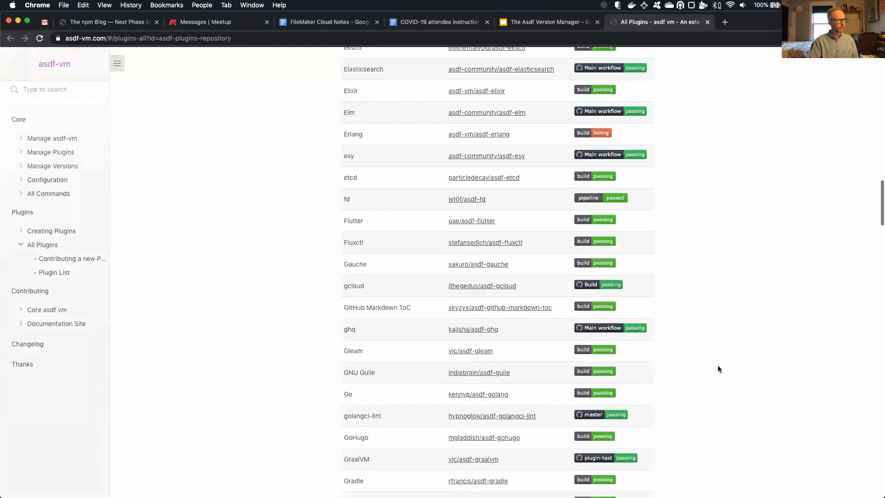
scroll(down, 3)
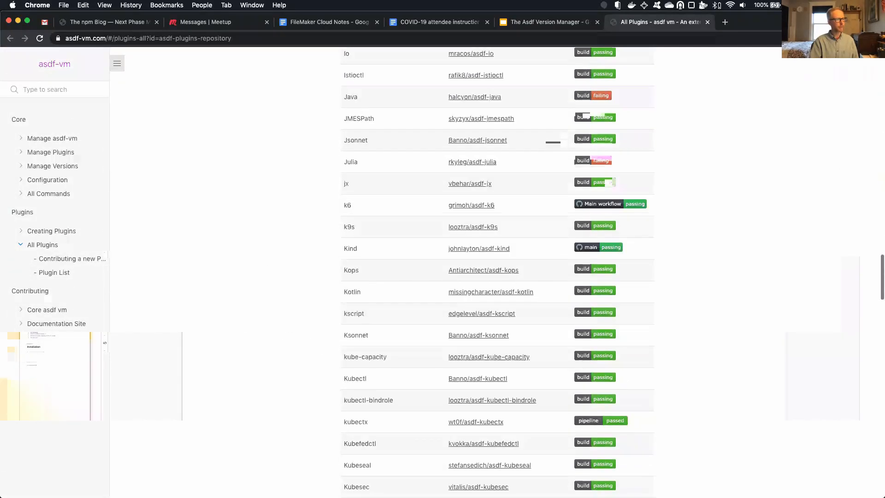
scroll(down, 3)
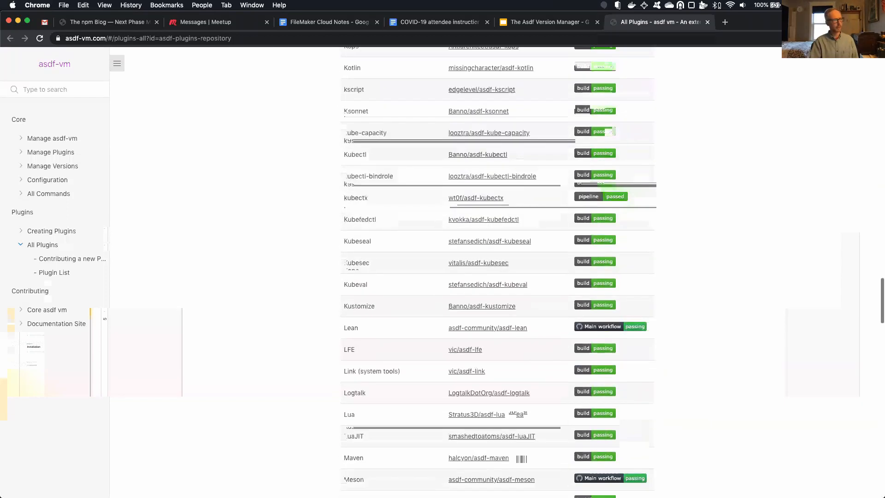
scroll(down, 3)
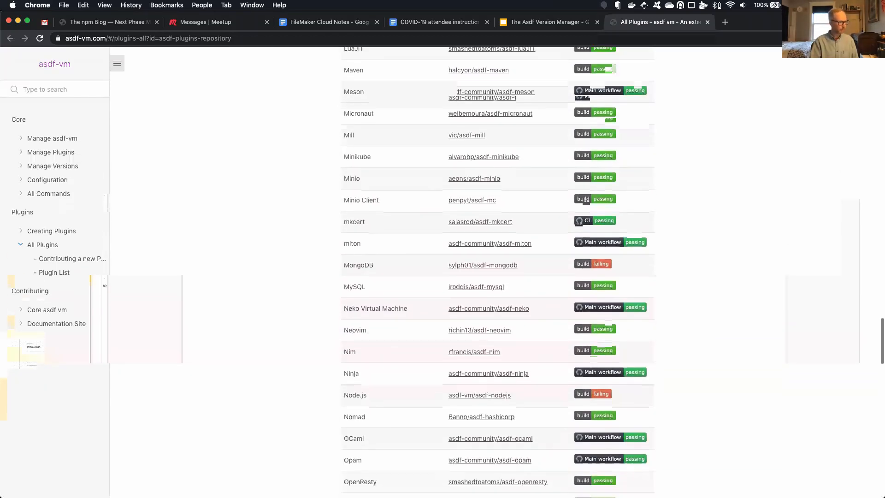
scroll(down, 3)
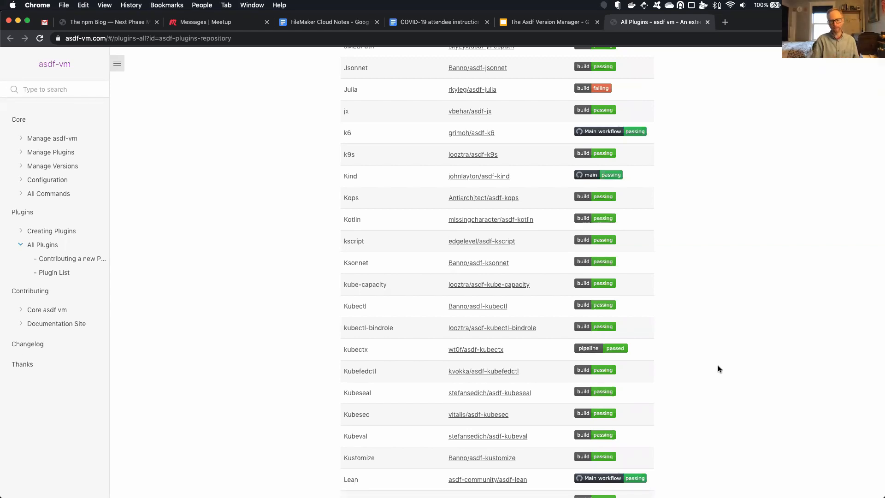
mouse_move(674, 324)
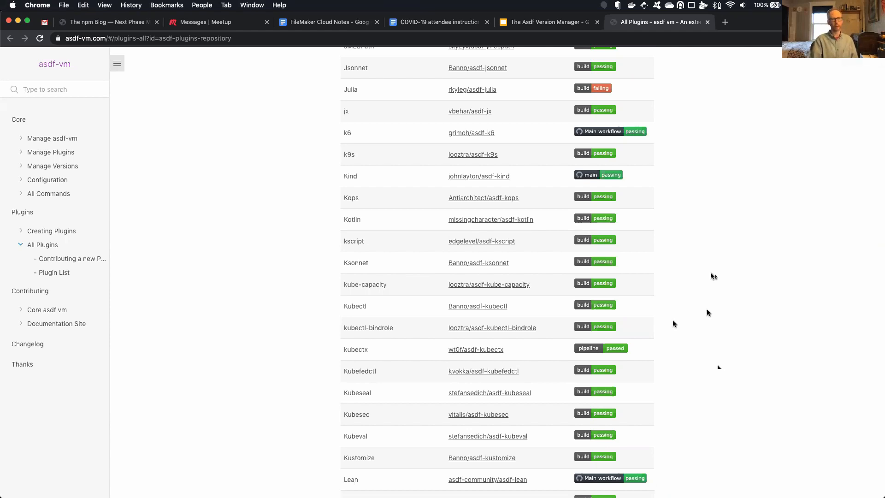
mouse_move(730, 240)
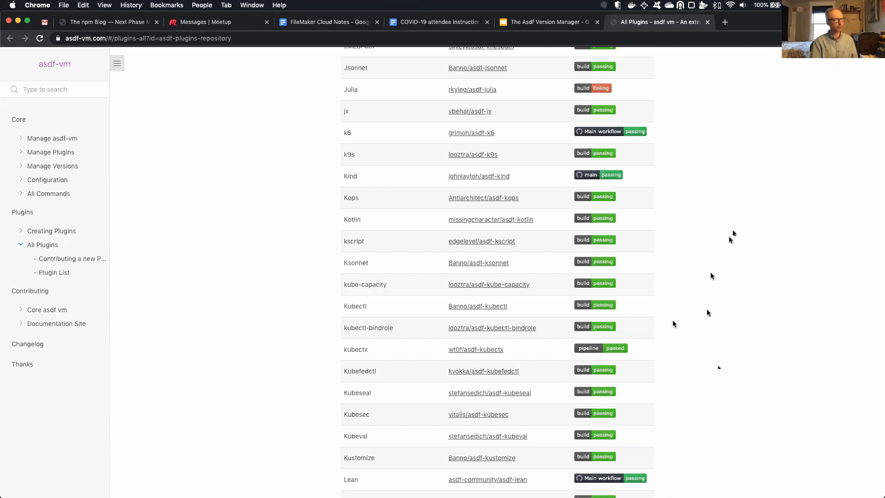
click(548, 22)
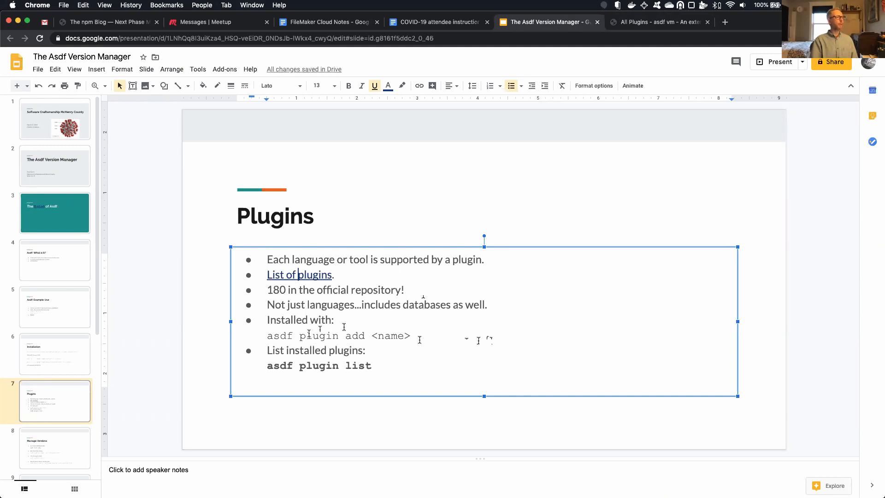
Select the command text on the Manage Versions slide.
drag(268, 336, 365, 336)
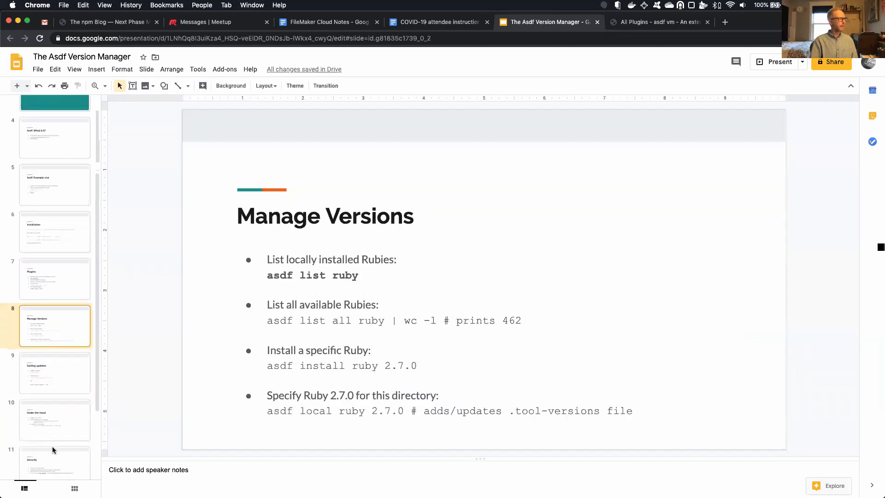
scroll(down, 3)
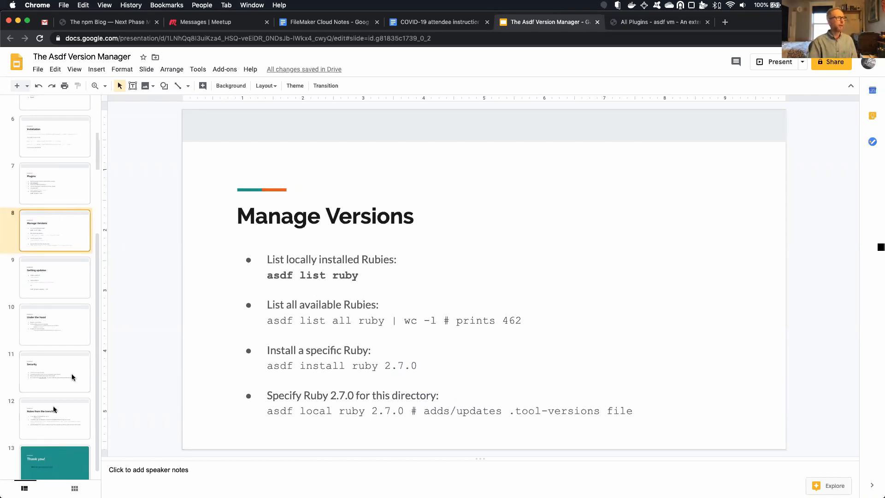
double_click(345, 275)
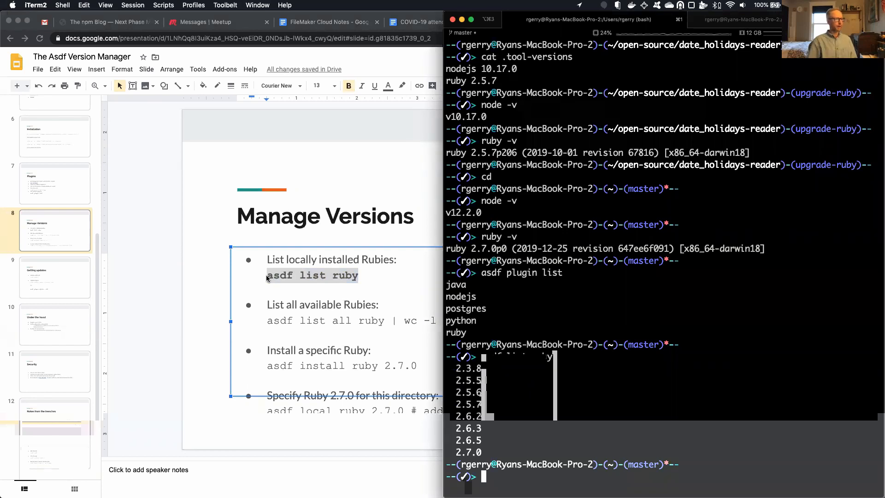
List the locally installed Ruby versions with 'asdf list ruby'.
text(asdf list ruby)
click(355, 320)
text( # prints 162)
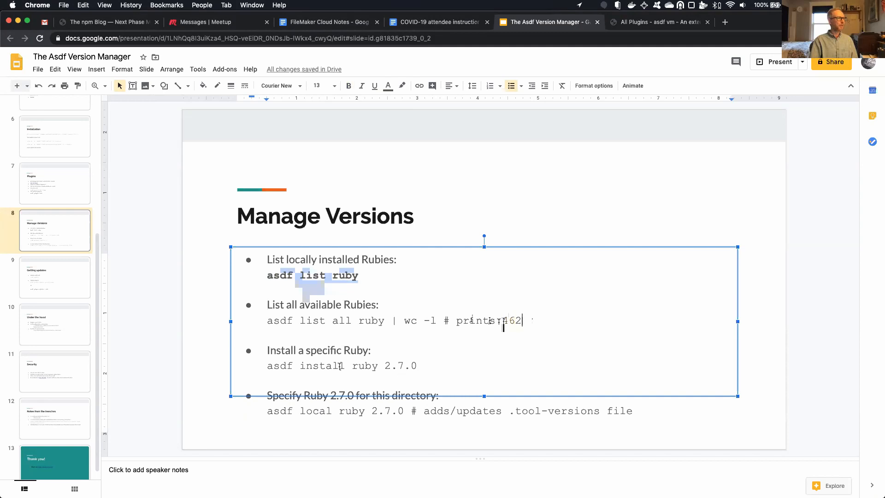
Select the available-Rubies and 'asdf local ruby 2.7.0' commands, then move to the Getting updates slide.
double_click(312, 366)
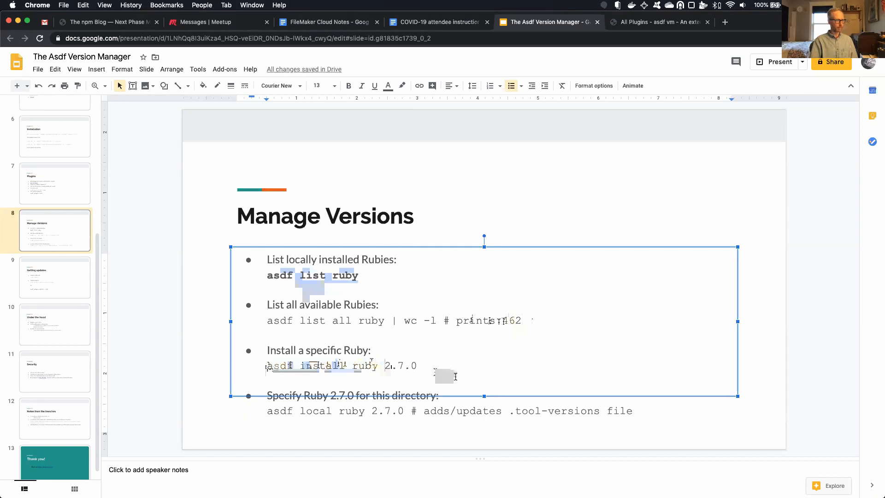
mouse_move(429, 385)
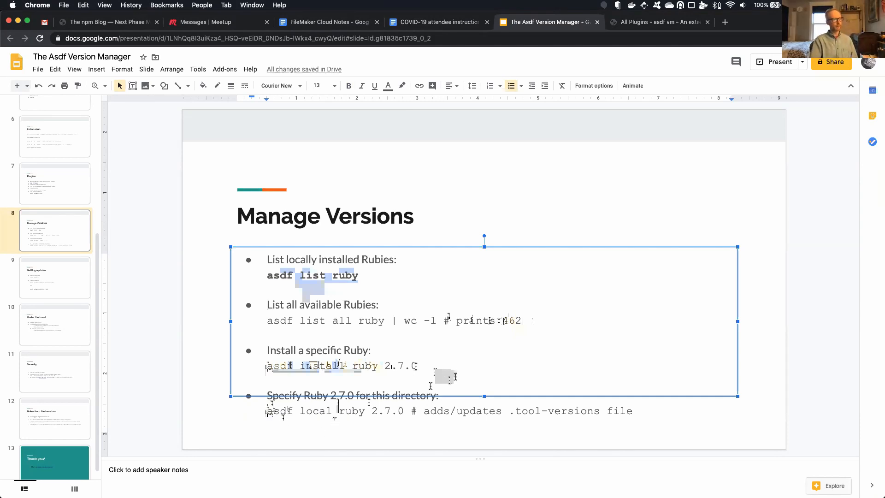
drag(267, 411, 409, 410)
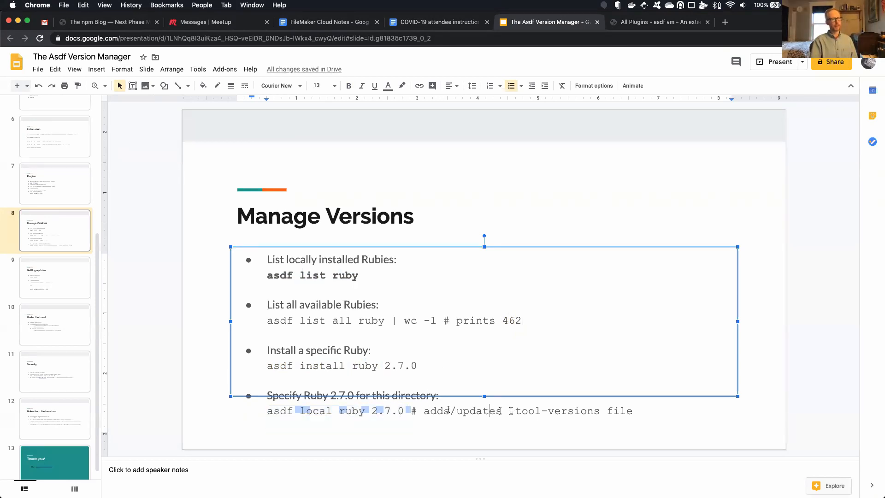
drag(508, 410, 637, 410)
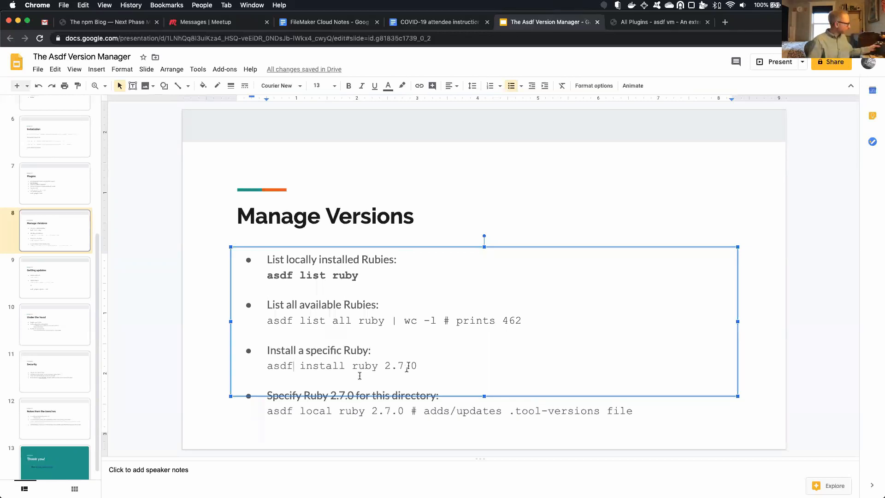
click(55, 279)
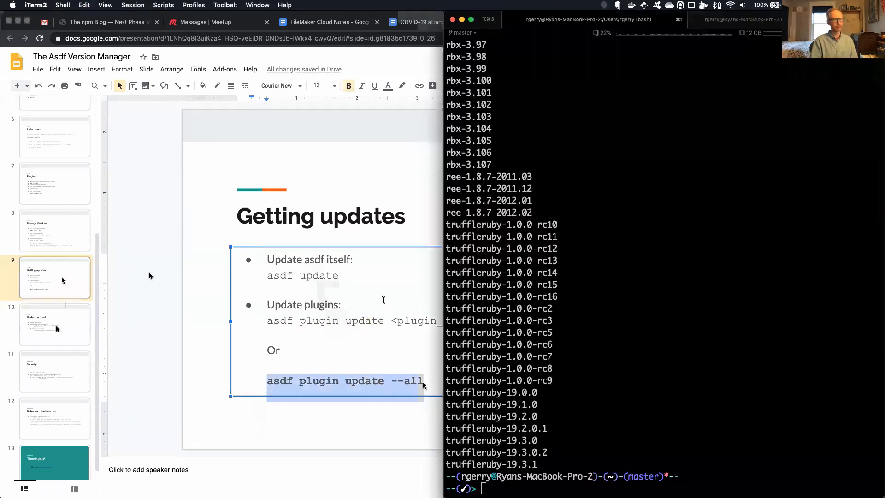
Run 'asdf plugin update --all' to update every installed plugin.
text(asdf plugin update --all)
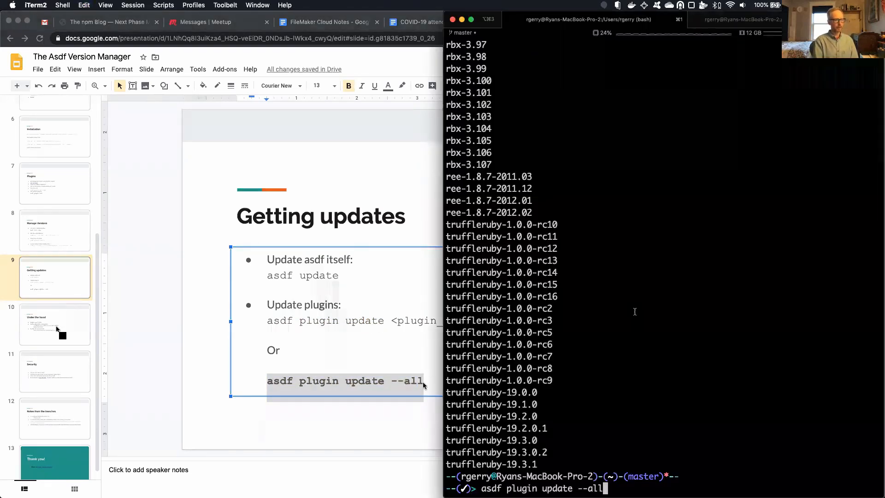
key(Return)
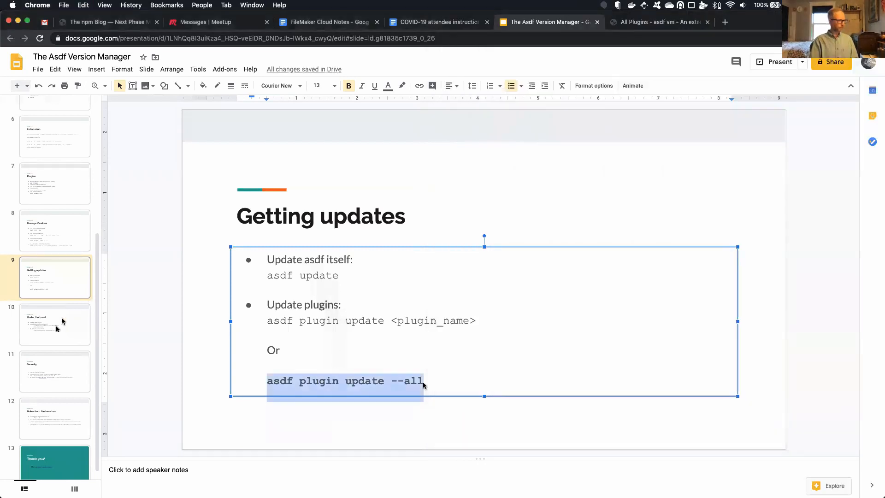
click(55, 324)
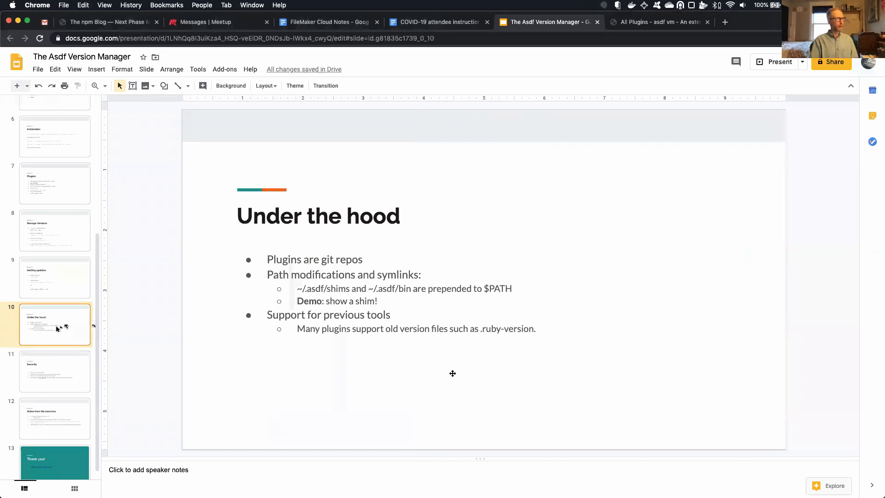
double_click(314, 259)
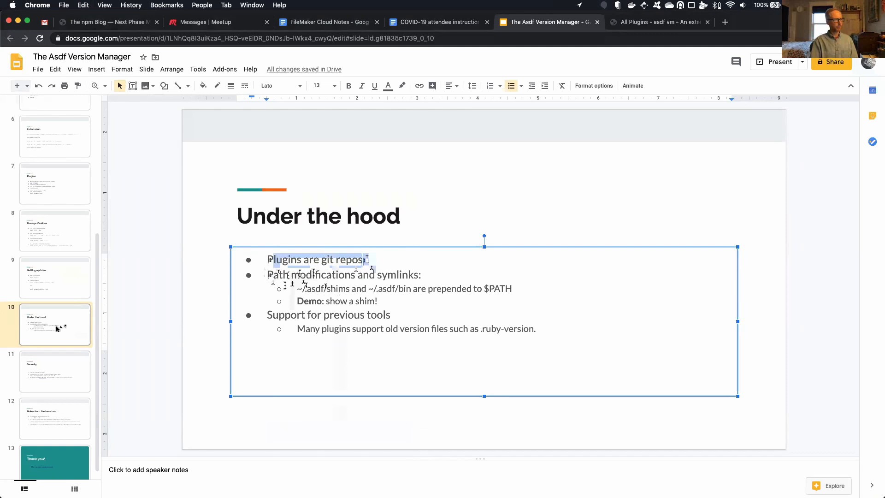
double_click(326, 288)
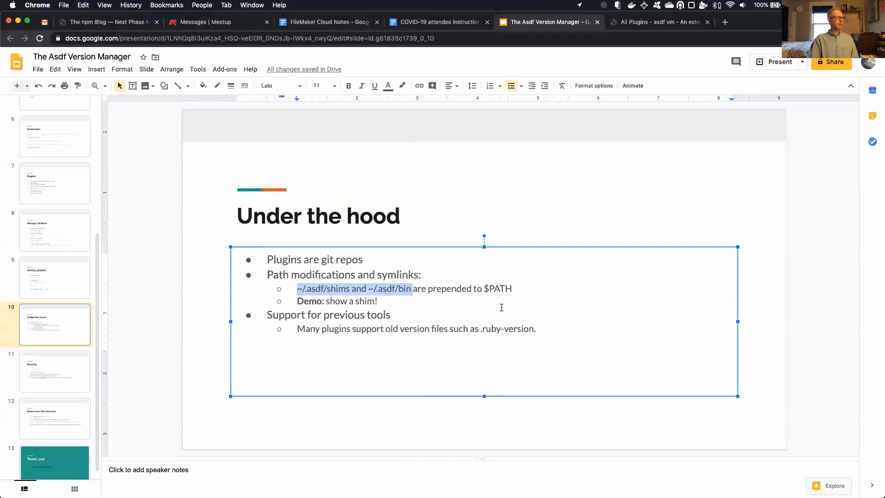
click(410, 289)
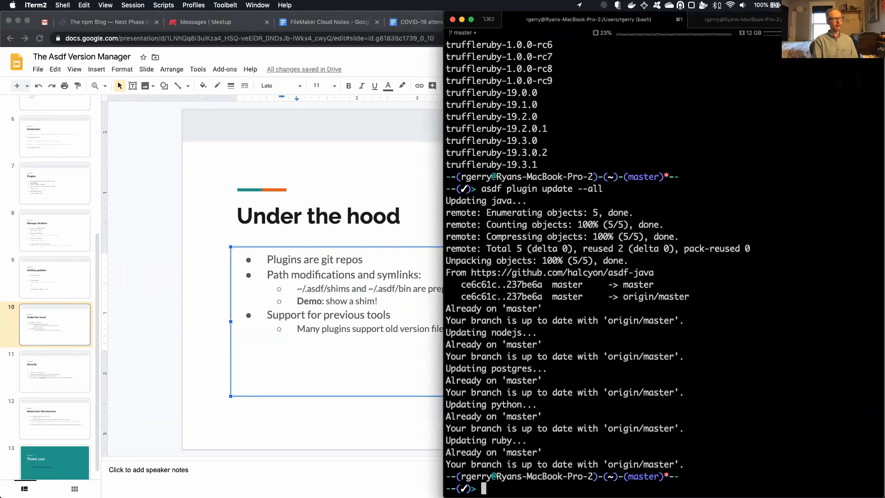
Return to the project with 'cd -', show 'type -a ruby' resolving to the asdf shim first, and enter the shims folder.
text(cd -)
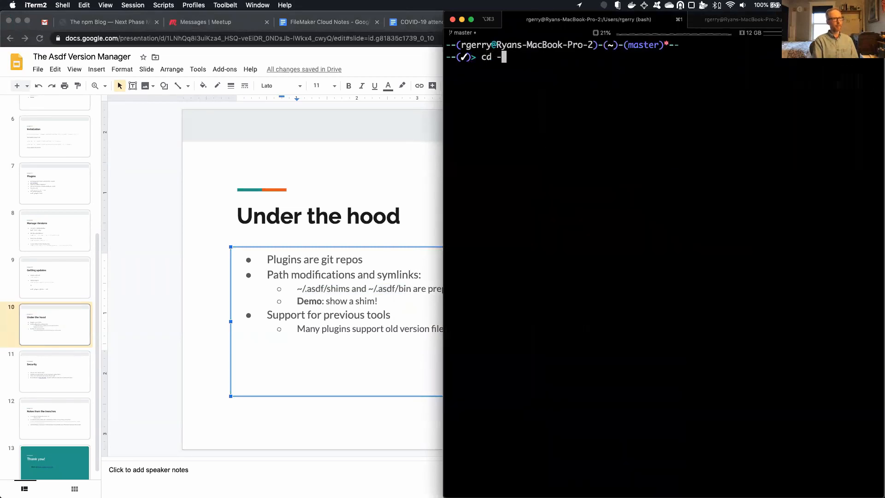
text(type)
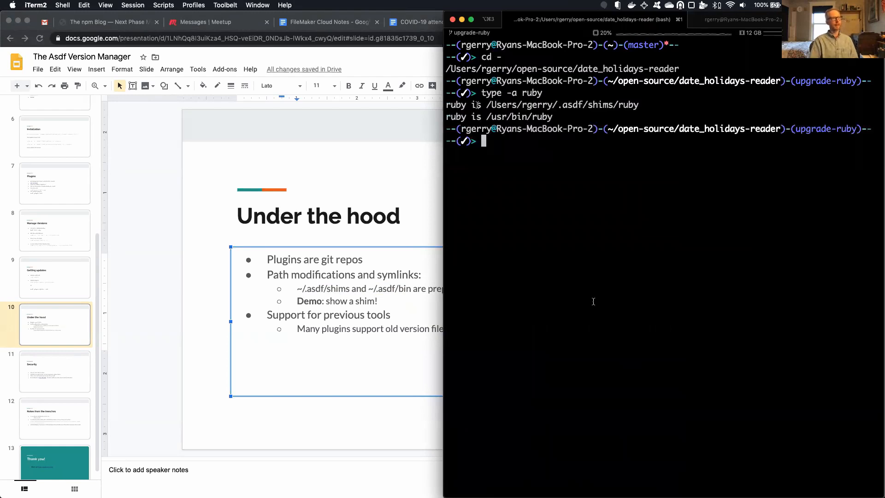
drag(486, 104, 638, 104)
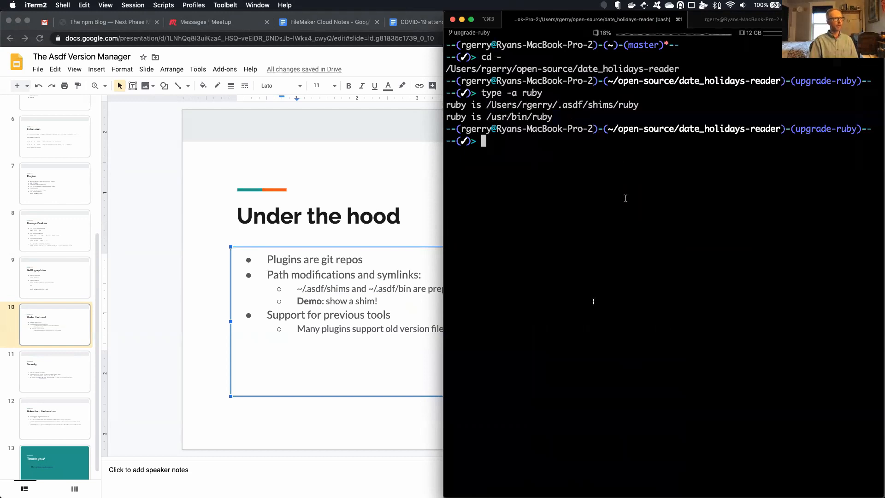
text(cd)
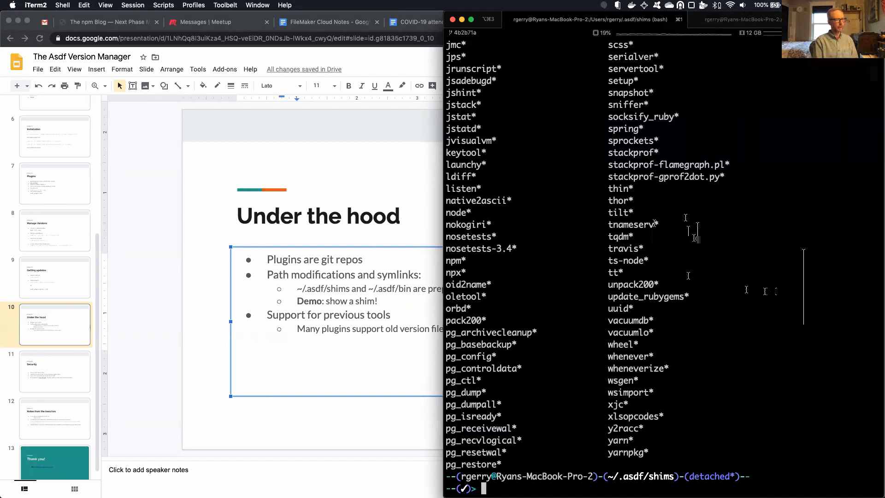
View the ruby shim in vim, revealing its bash script that calls asdf exec.
text(vim)
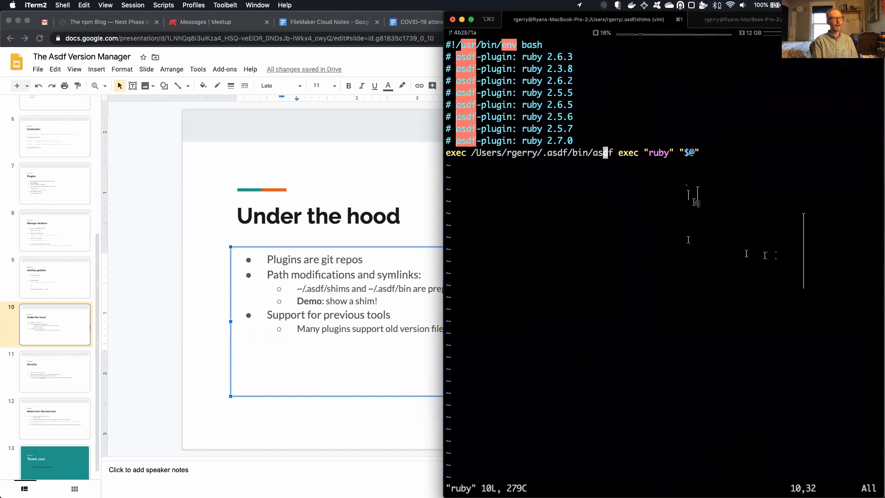
key(Right)
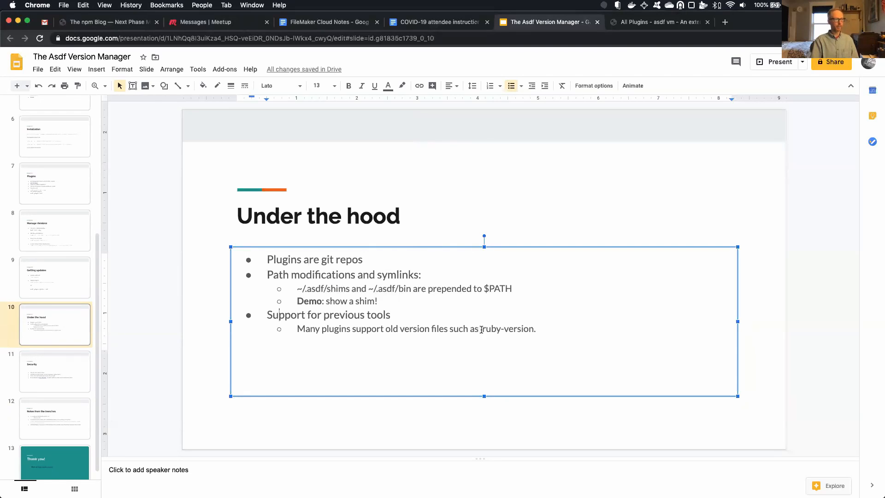
Highlight '.ruby-version' on Under the hood, then advance to slide 11, Security.
double_click(505, 328)
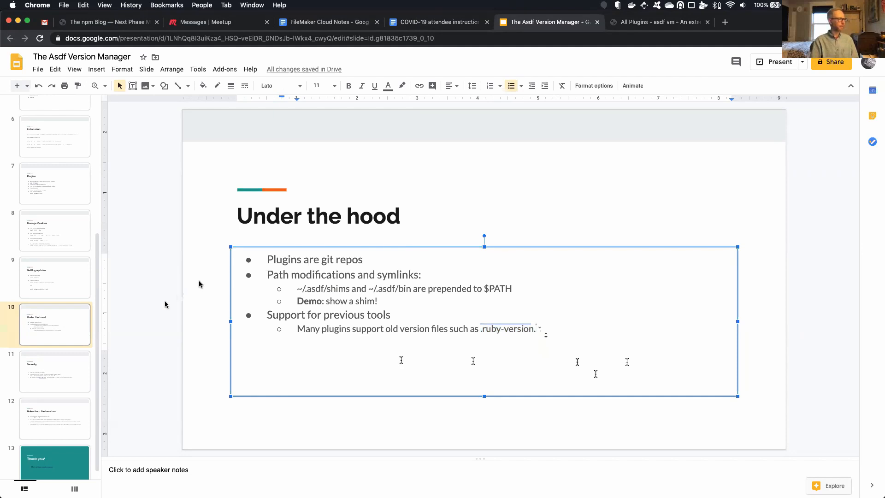
click(54, 372)
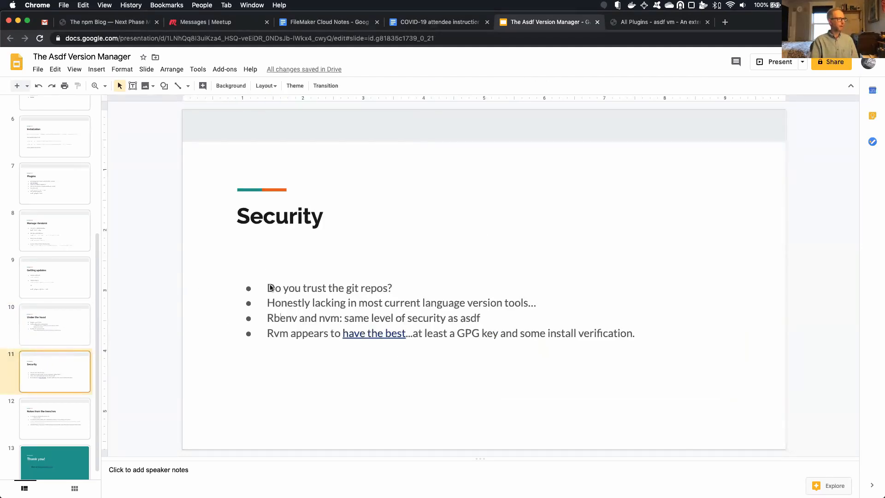
mouse_move(716, 266)
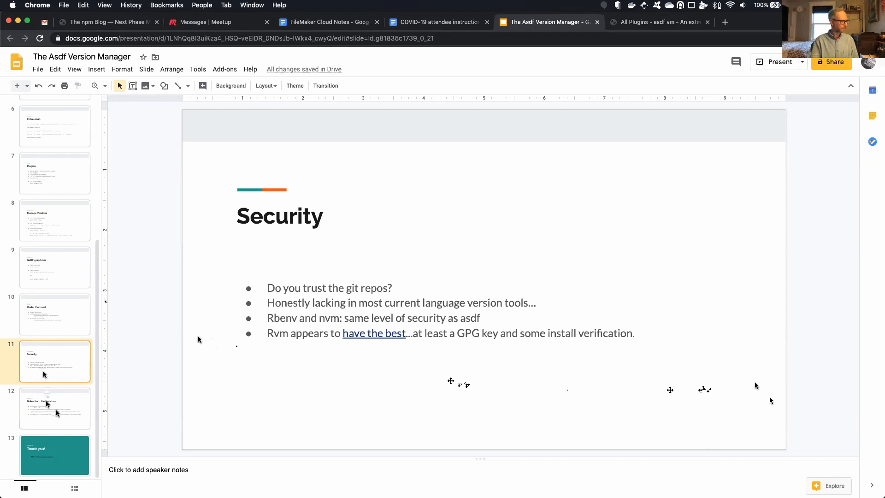
Advance to slide 12, Notes from the trenches, on source builds and the Ruby 2.5.6 OpenSSL fix.
click(55, 408)
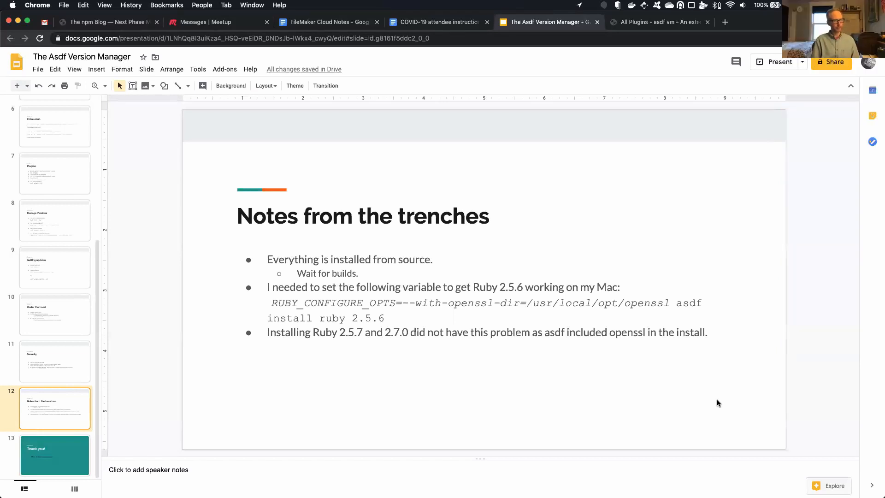
click(317, 303)
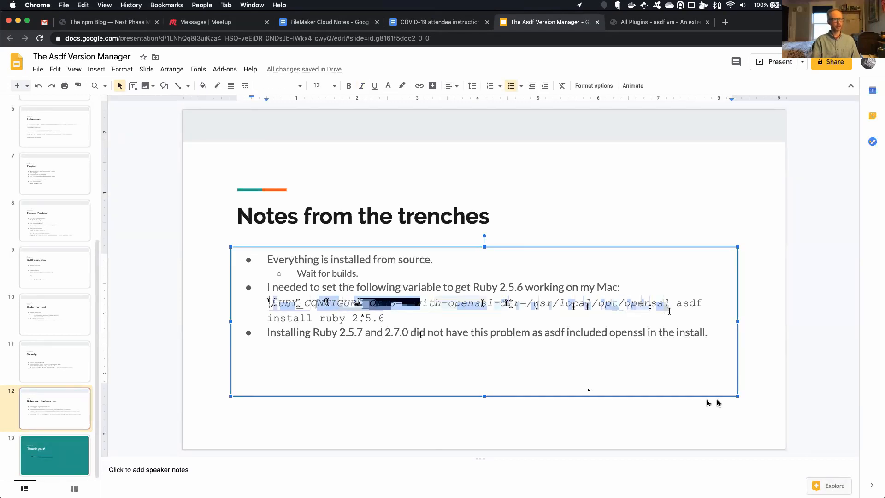
click(361, 86)
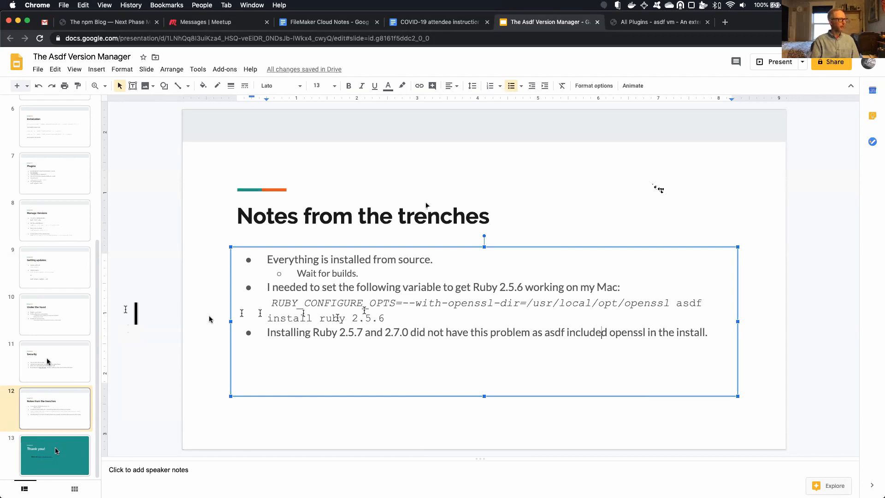
click(54, 456)
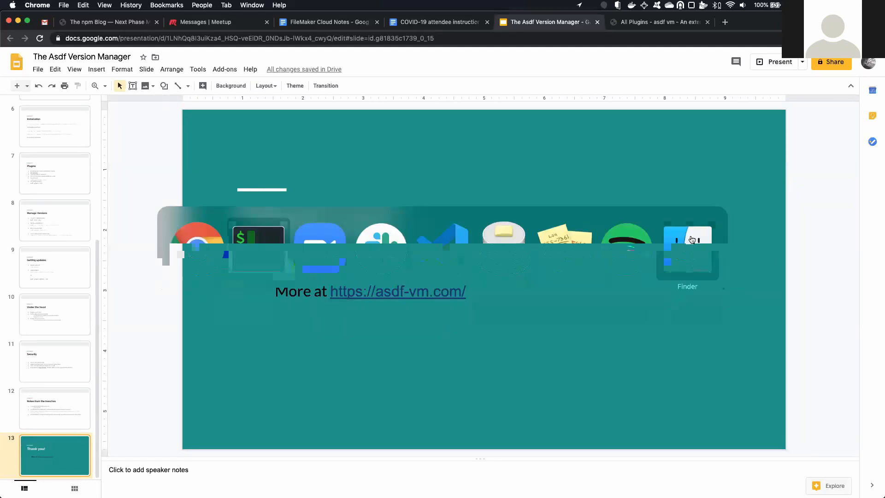
Search the All Plugins page for 'python' and follow the danhper/asdf-python repository link.
click(657, 23)
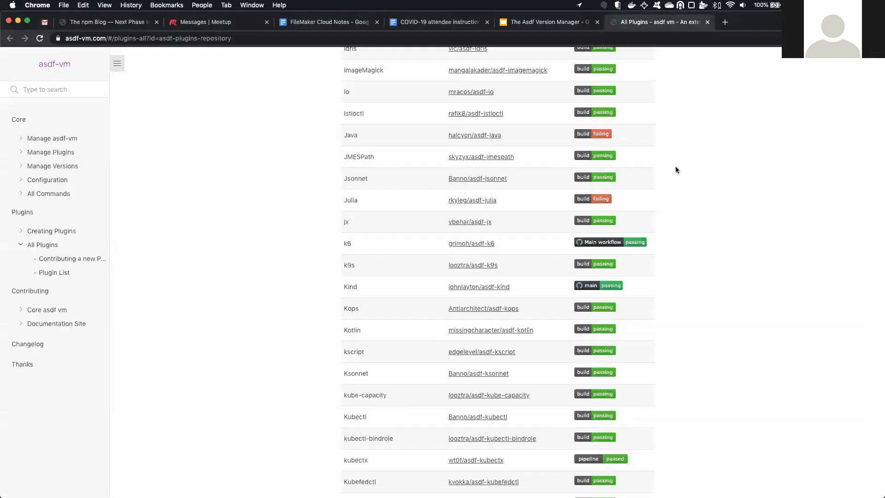
text(python)
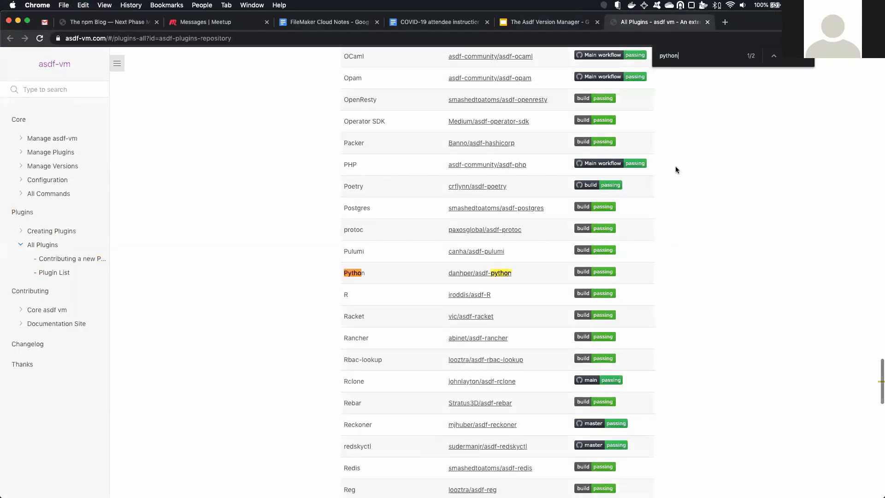
click(479, 273)
text(virtual)
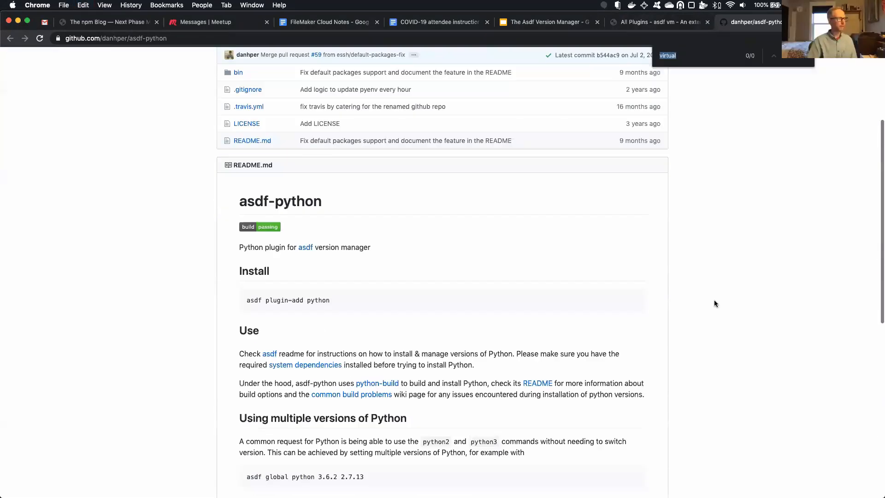
Scroll the asdf-python README down to Default Python packages and back up to Use.
scroll(down, 3)
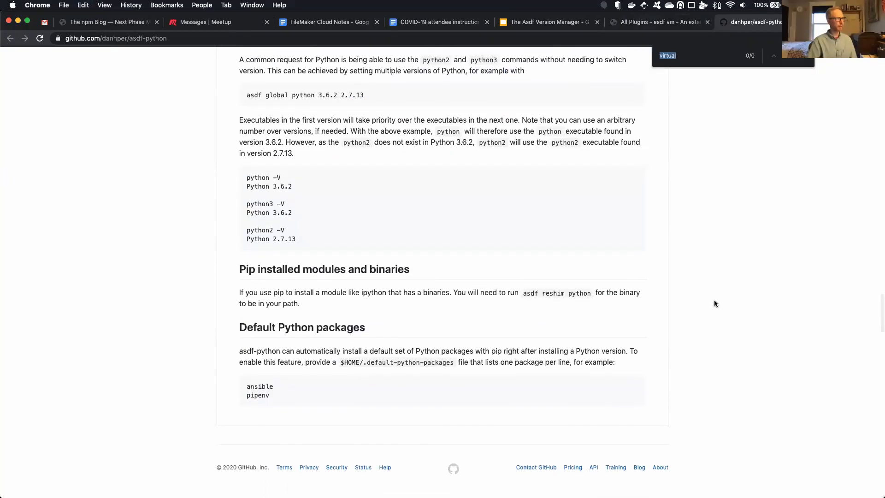
scroll(up, 3)
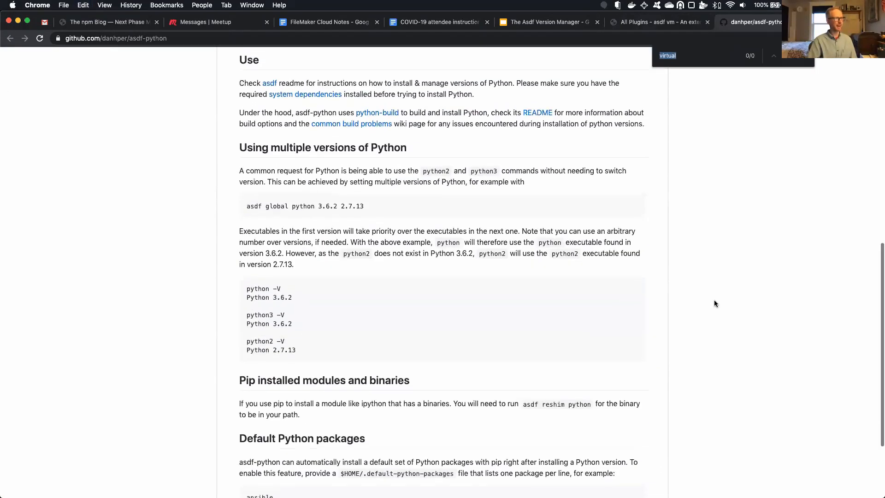